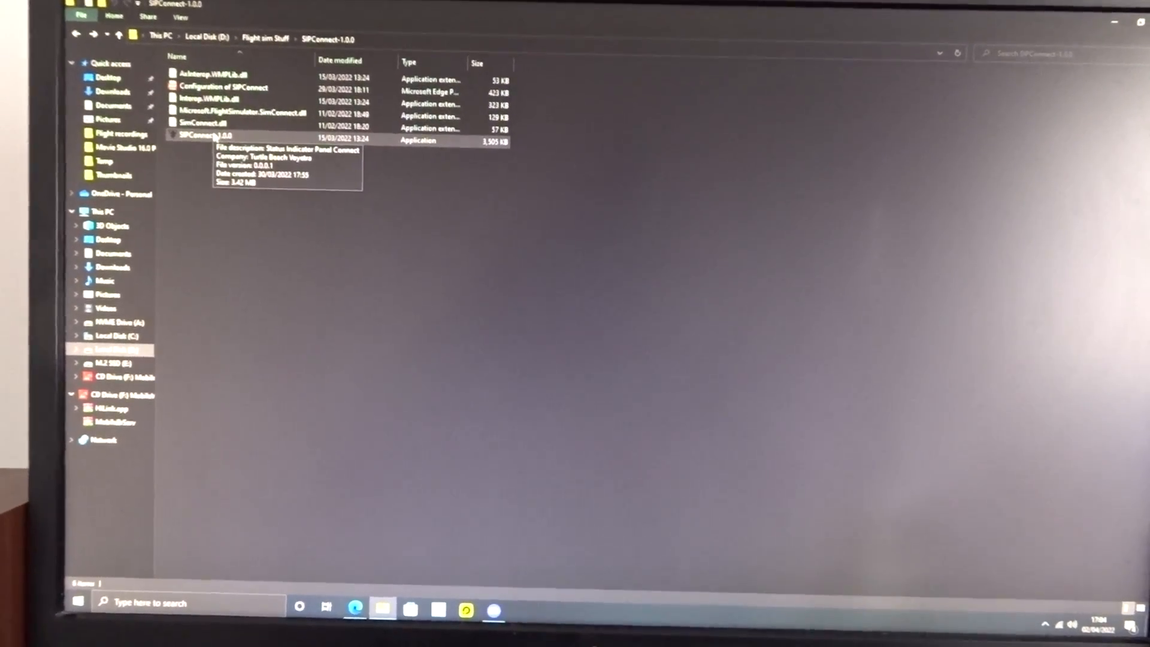
Run SIPConnect-1.0.0.exe from its folder so the Turtle Beach splash logo appears
double_click(205, 135)
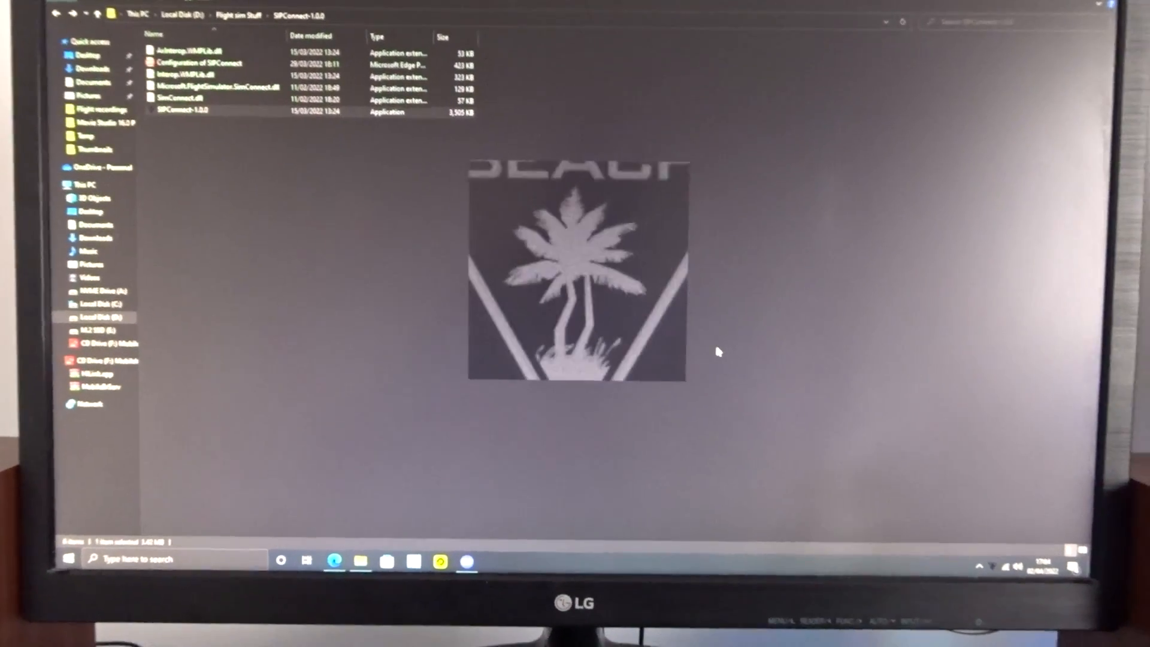